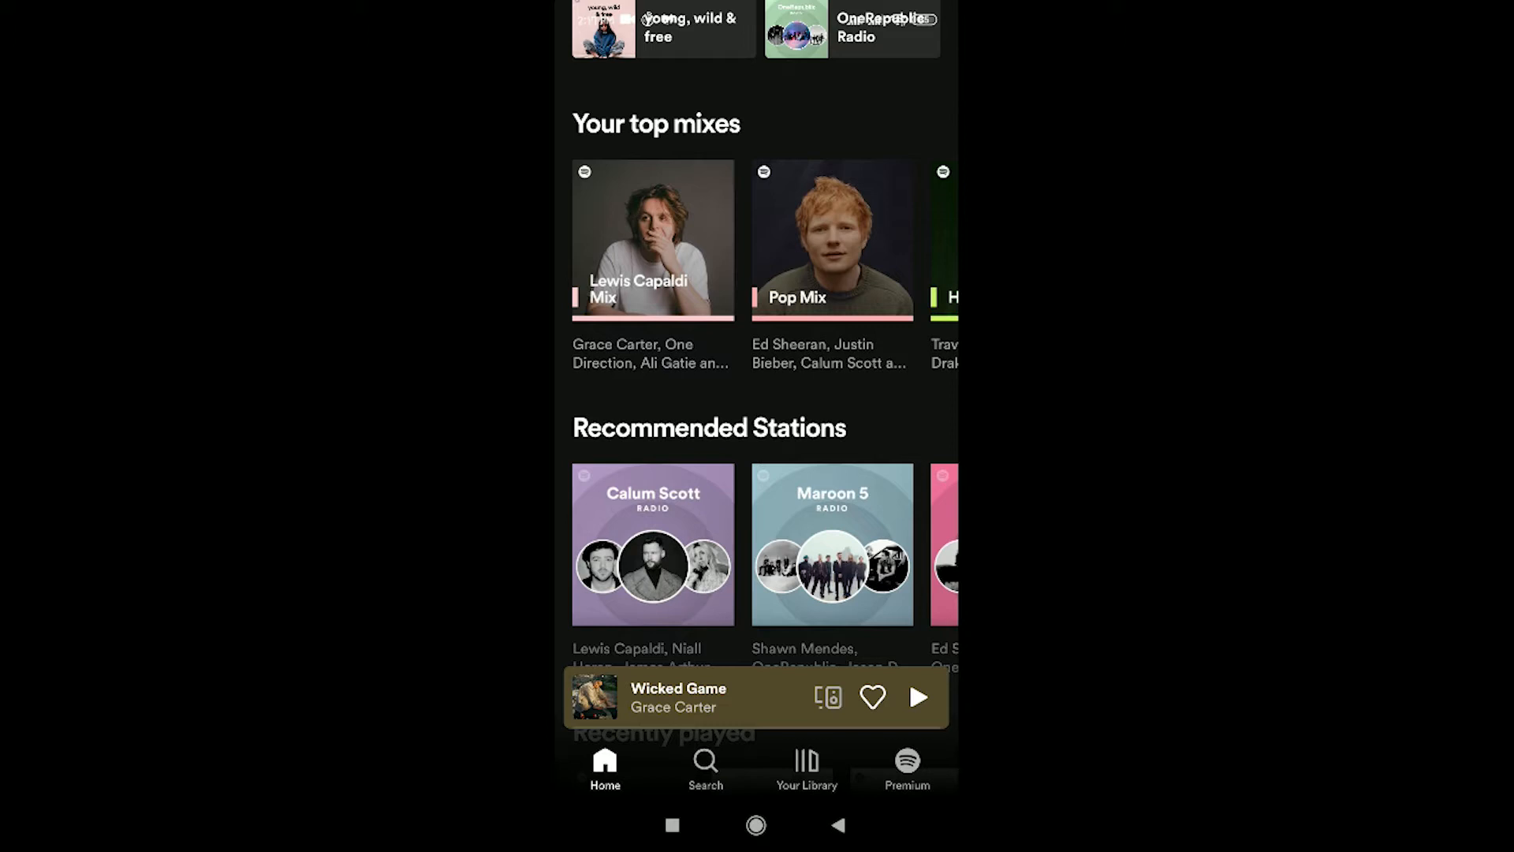
Step: Reach the Download using cellular setting in Spotify's settings
scroll(up, 3)
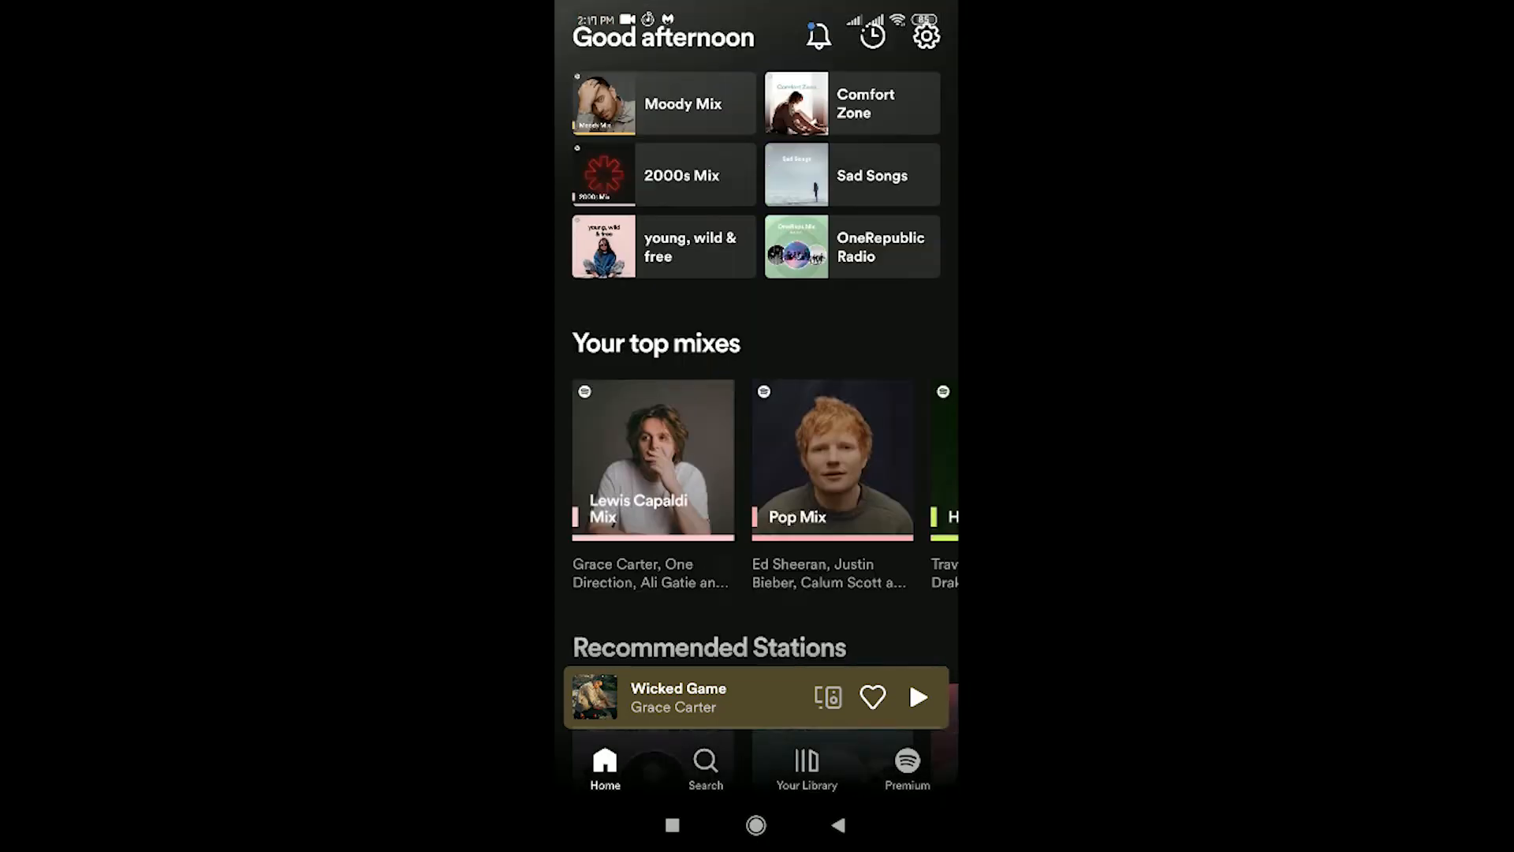
scroll(up, 3)
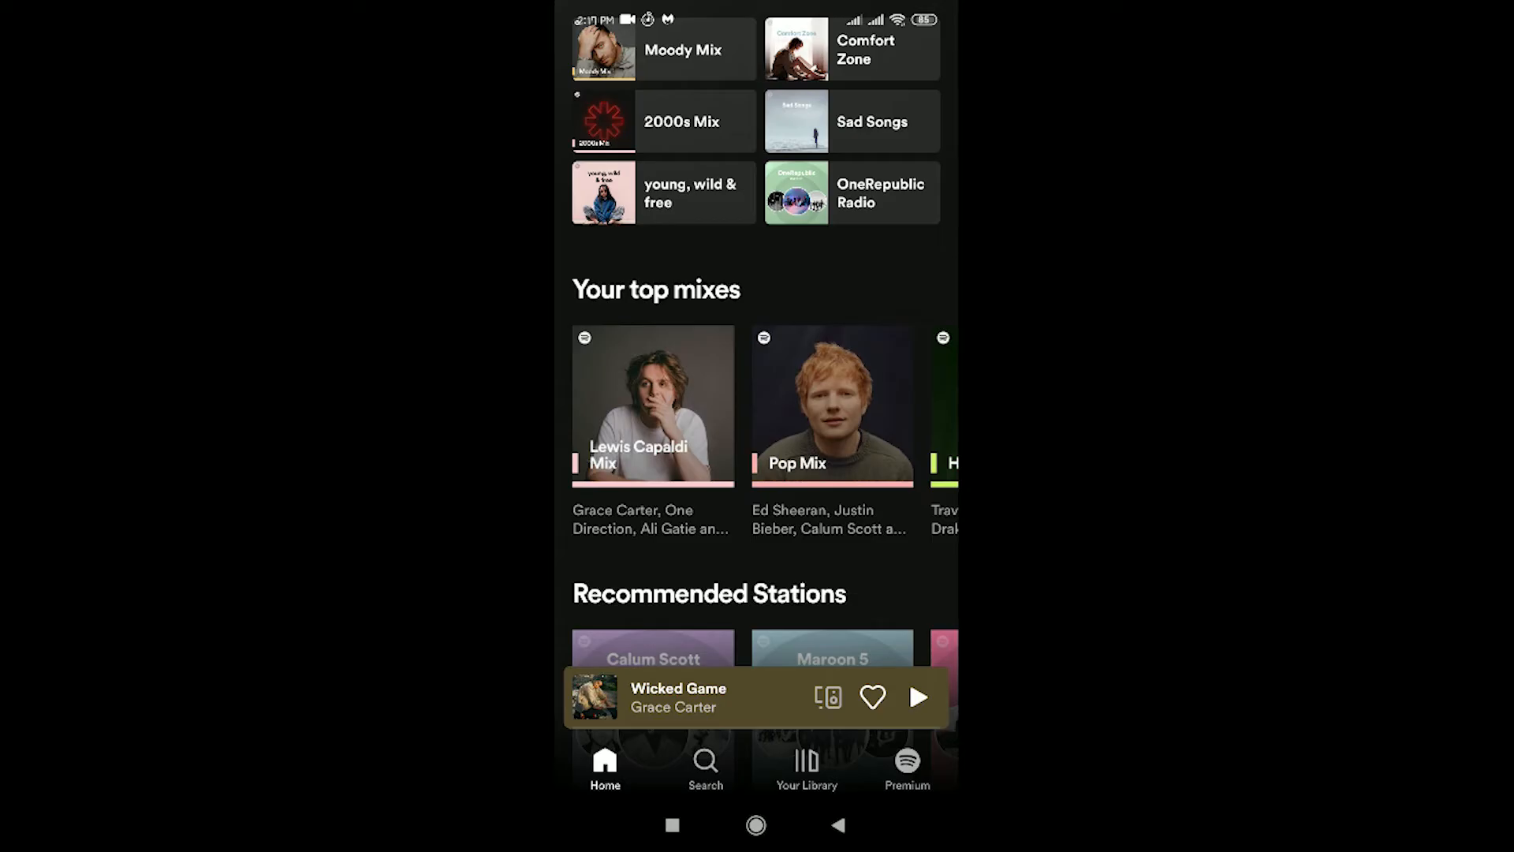
scroll(down, 3)
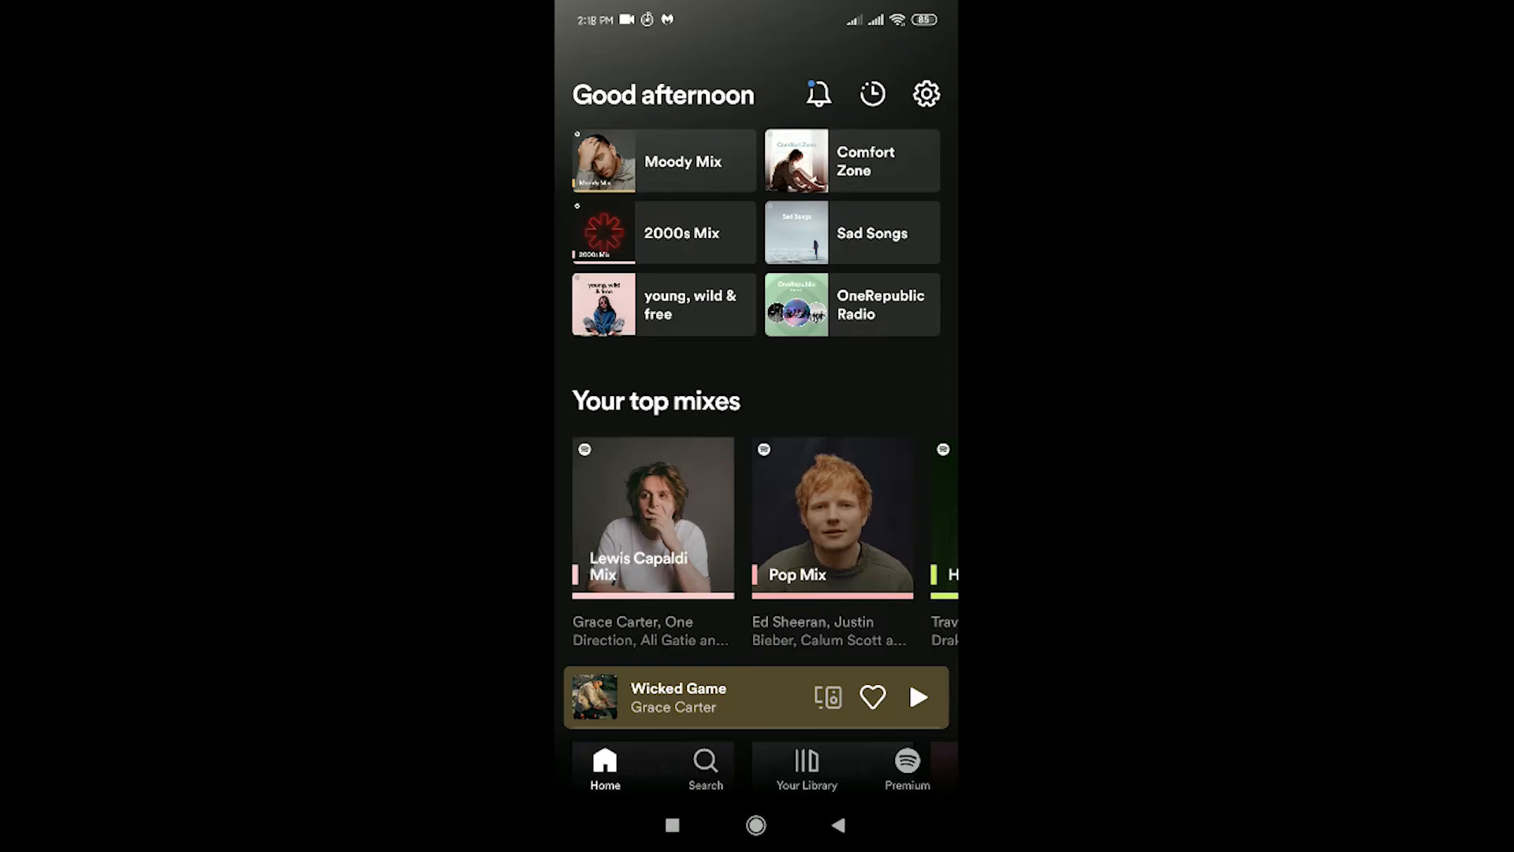
click(925, 93)
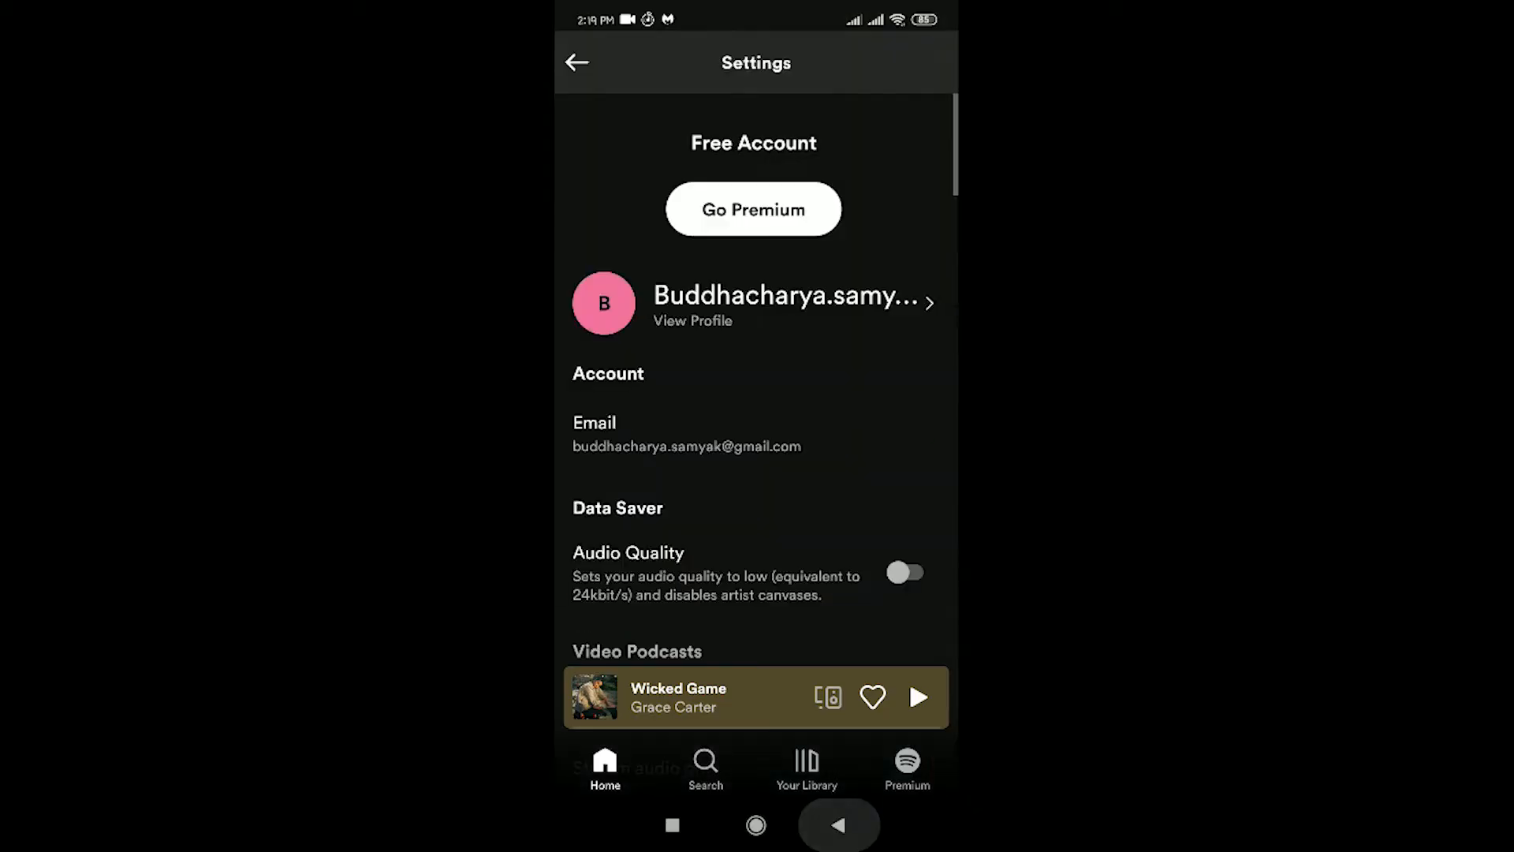
click(576, 61)
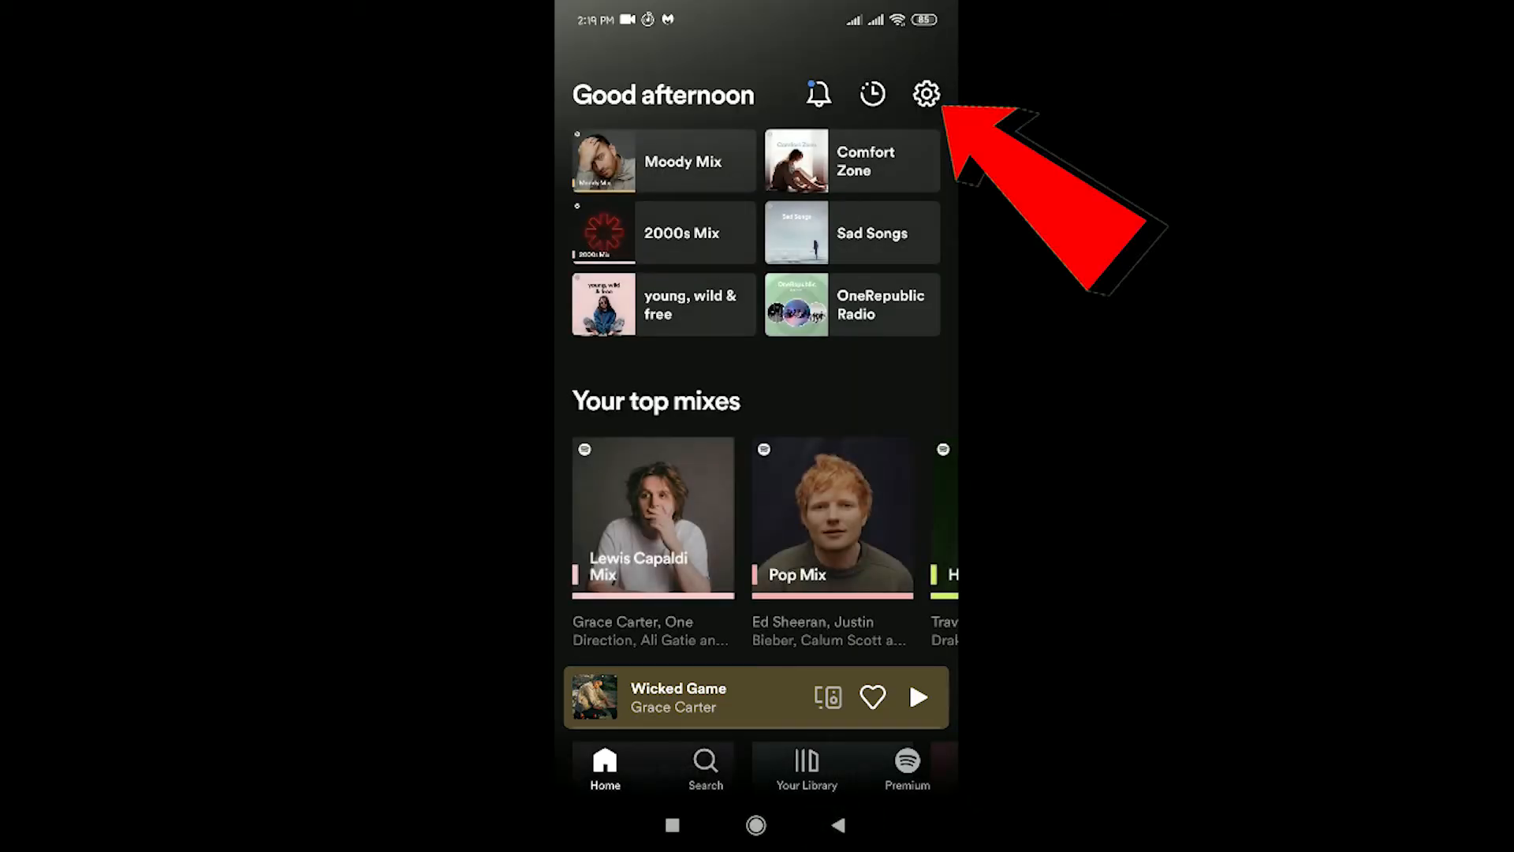
click(926, 93)
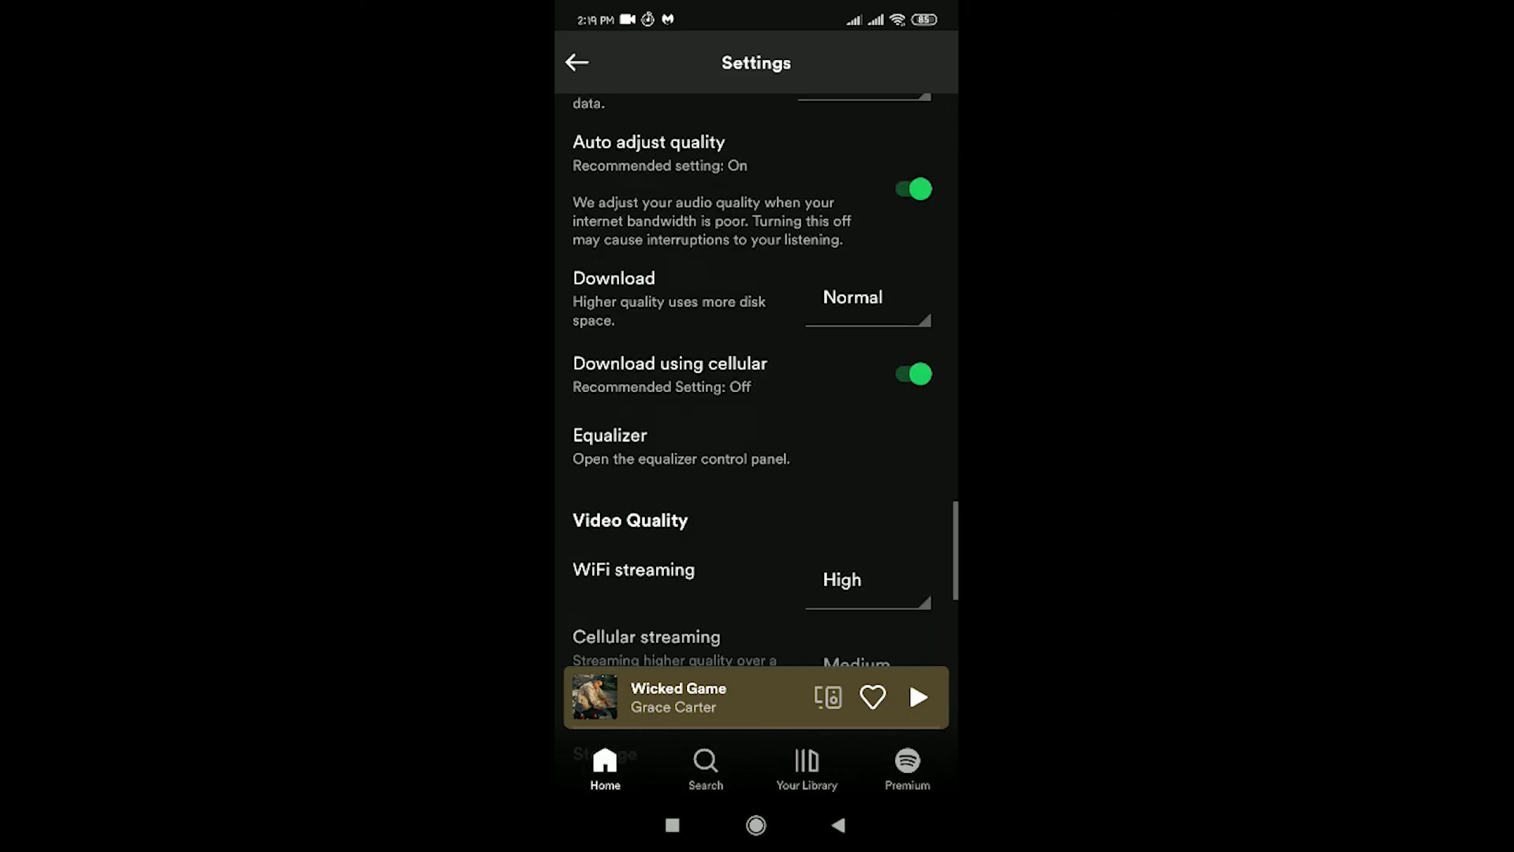
scroll(down, 3)
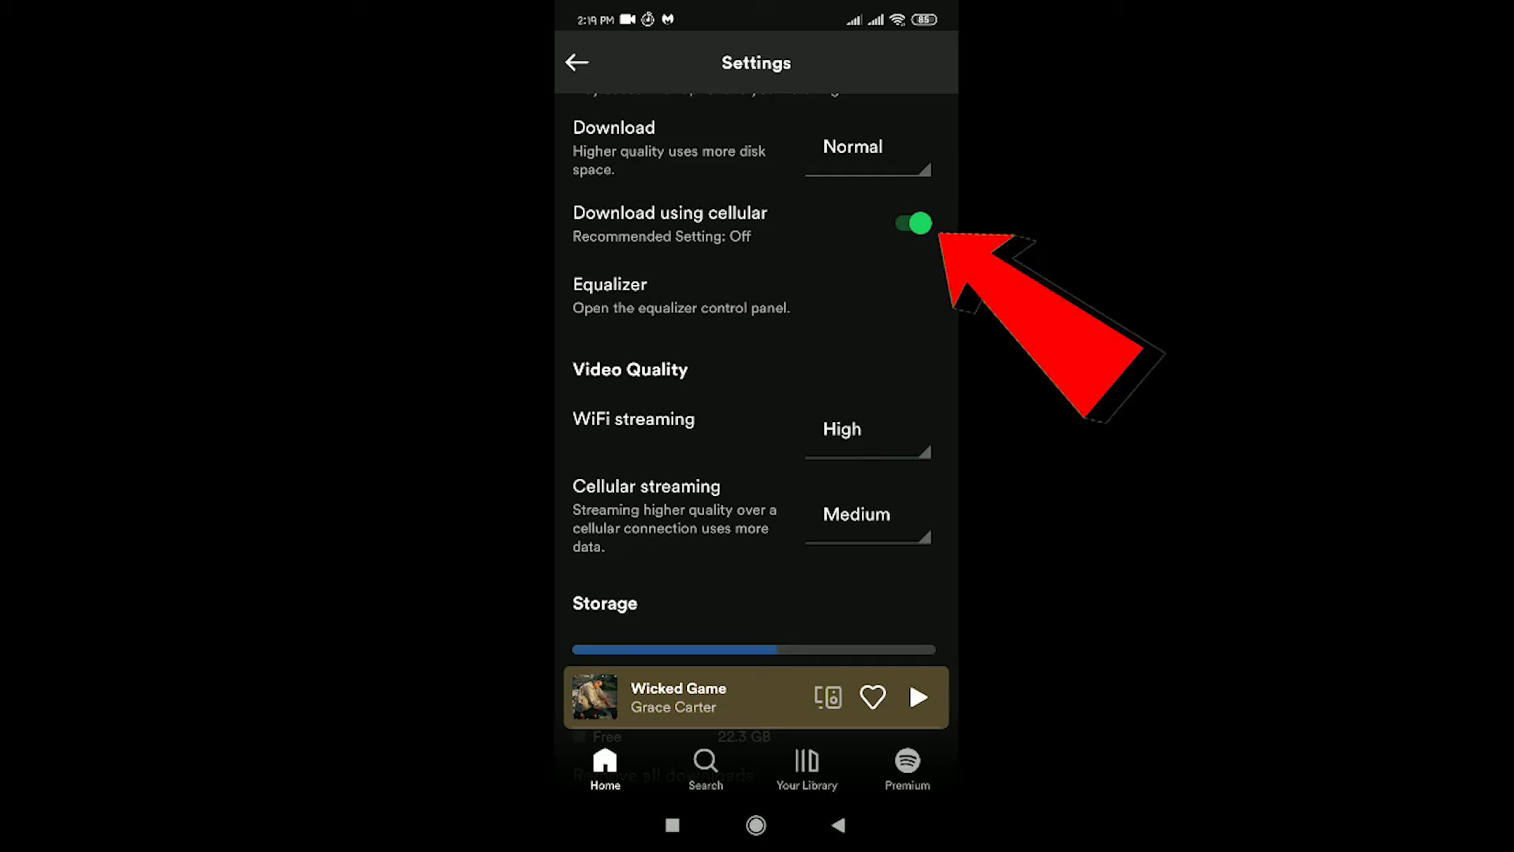
Step: Toggle Download using cellular off and back on, then return to the phone's home screen
click(905, 222)
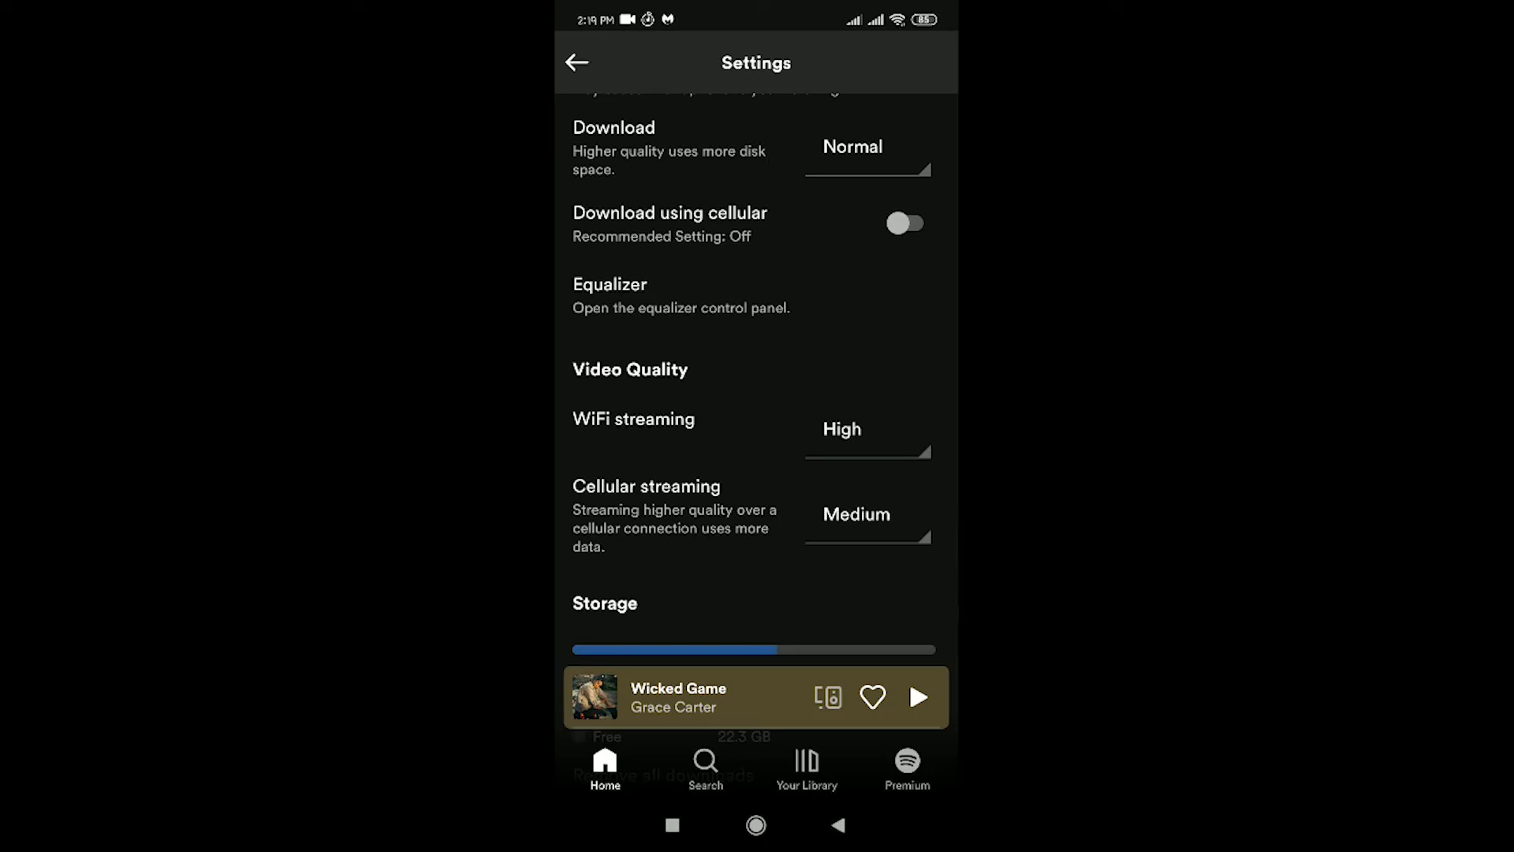
click(905, 222)
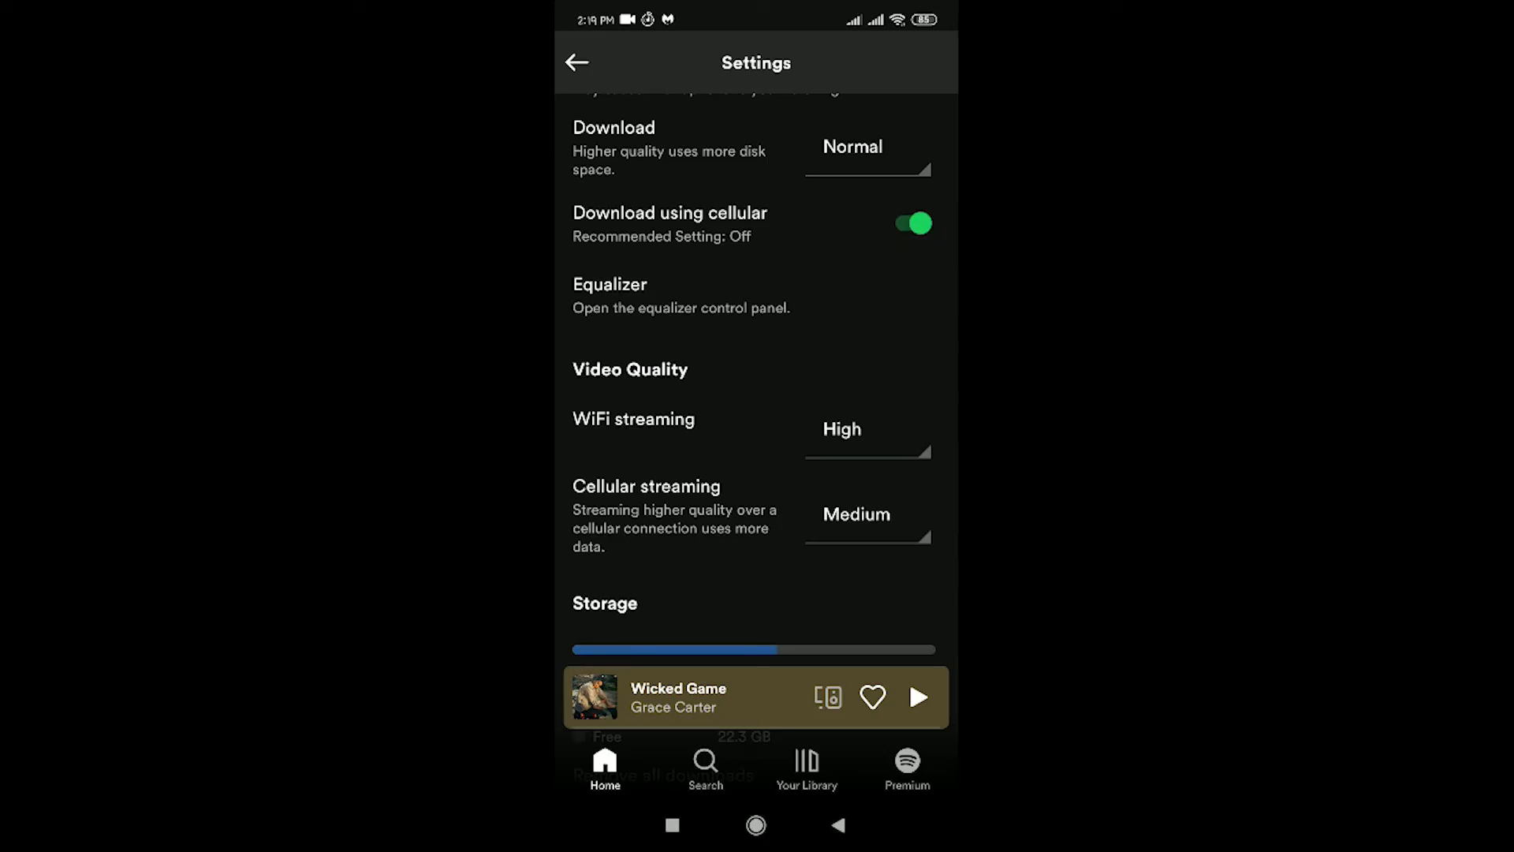
click(756, 825)
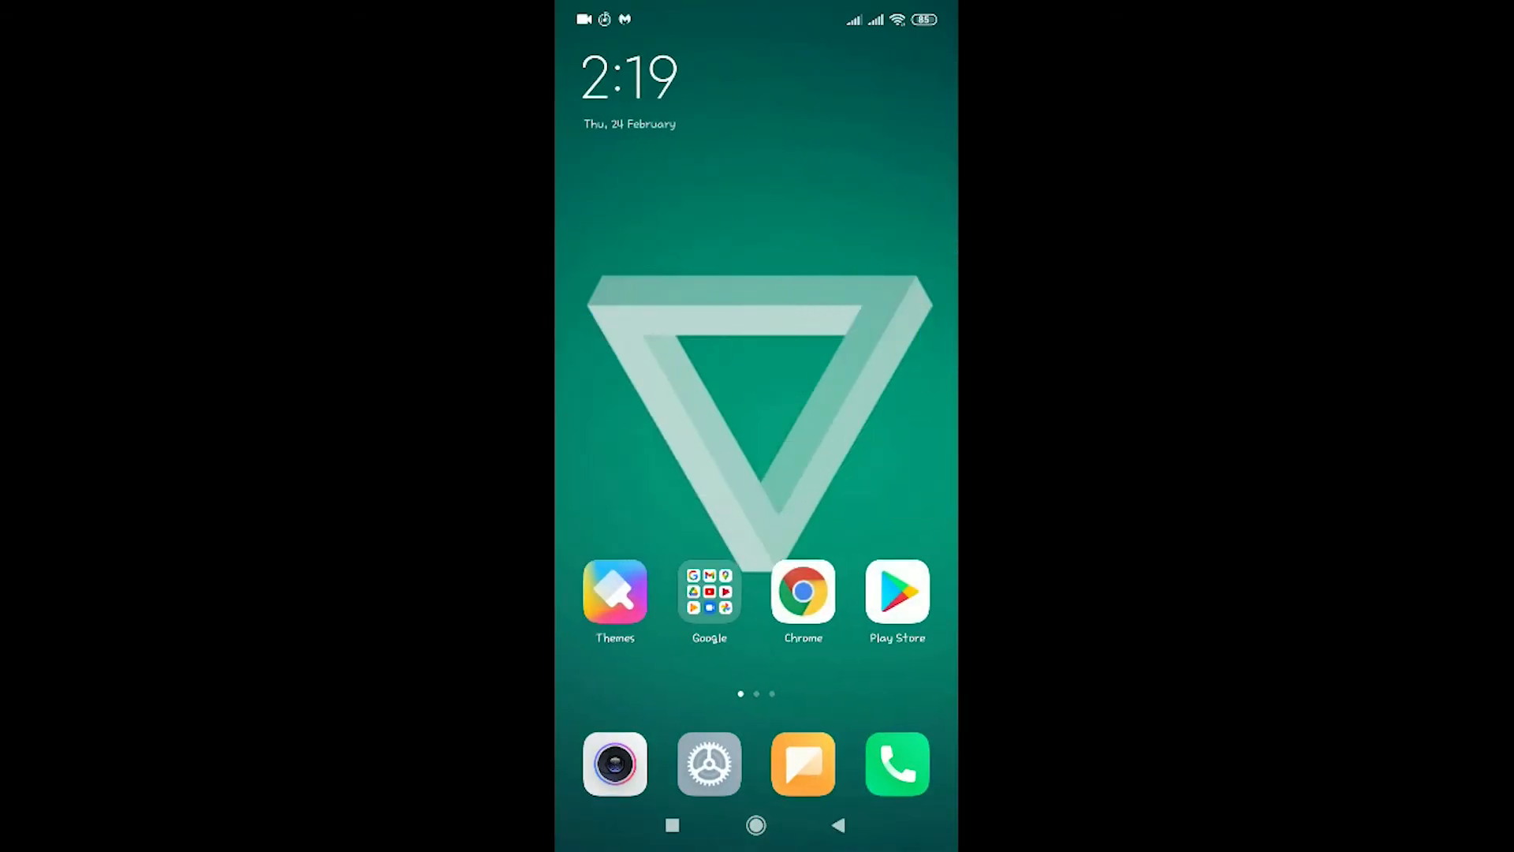
text(s)
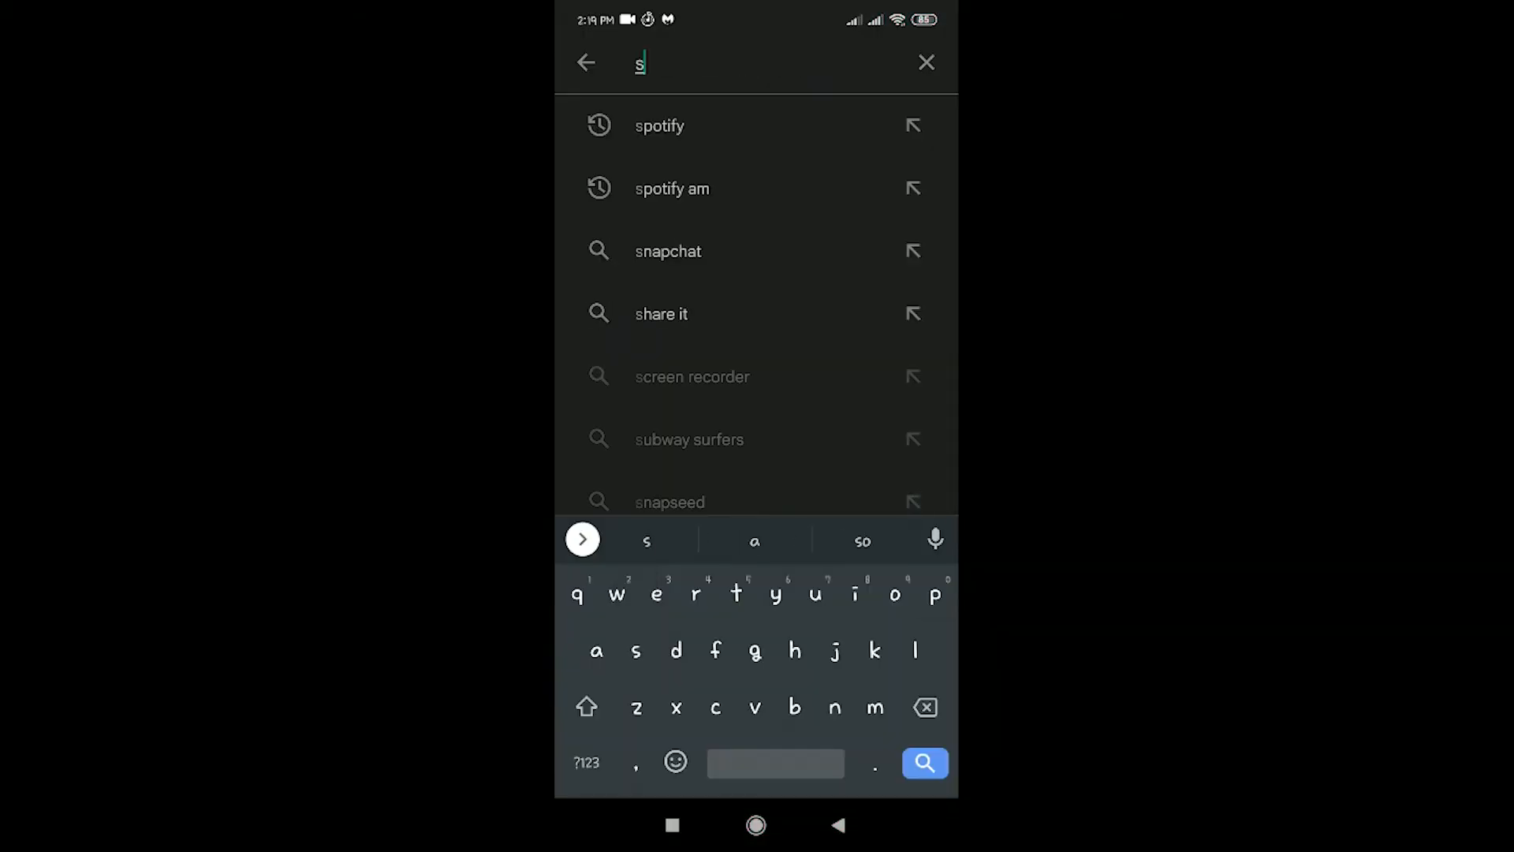
click(659, 127)
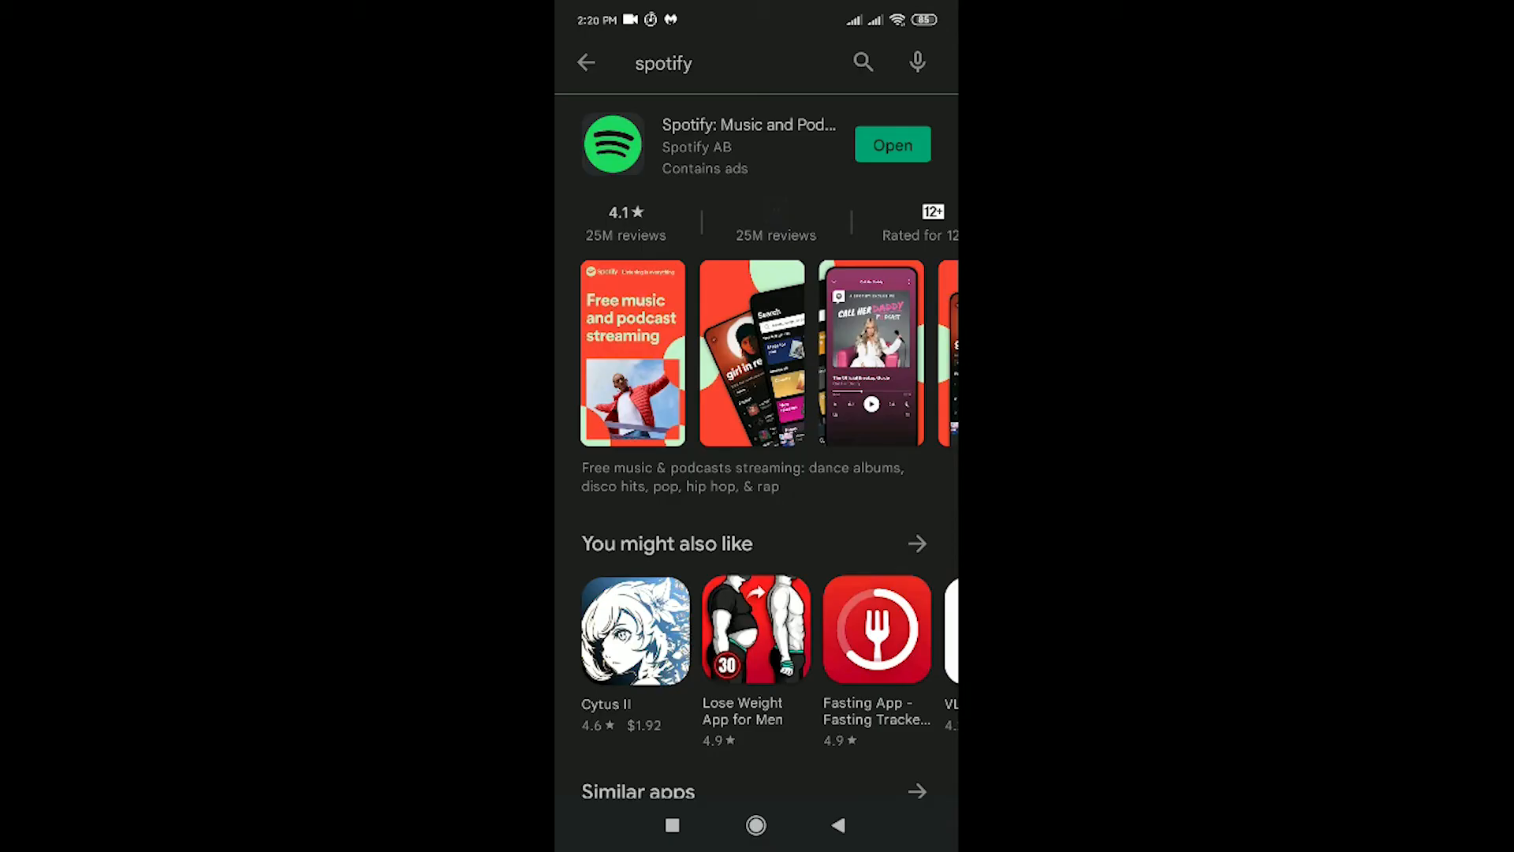
click(756, 825)
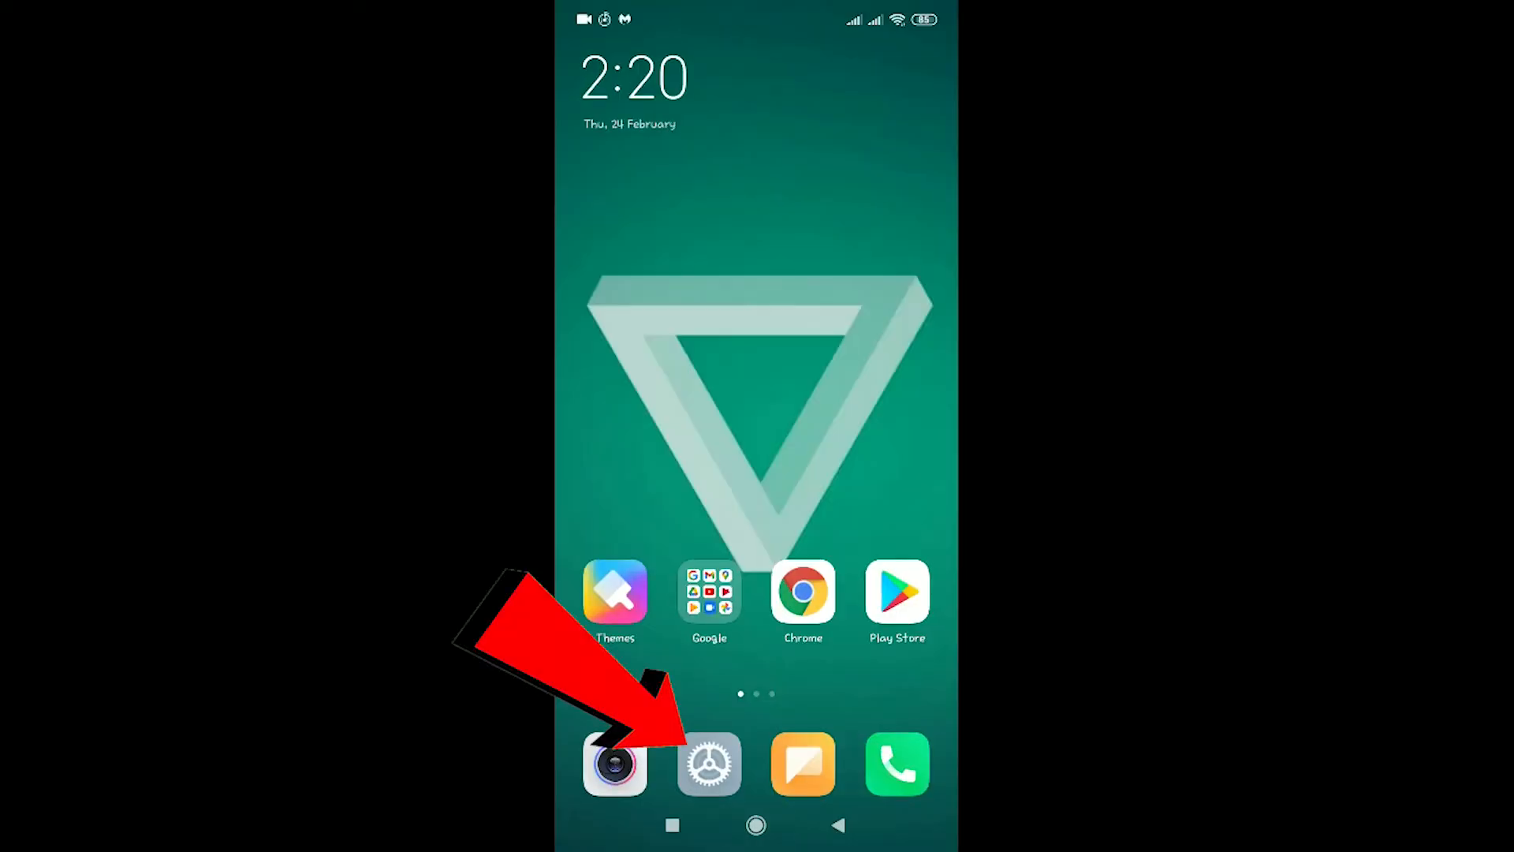
click(709, 764)
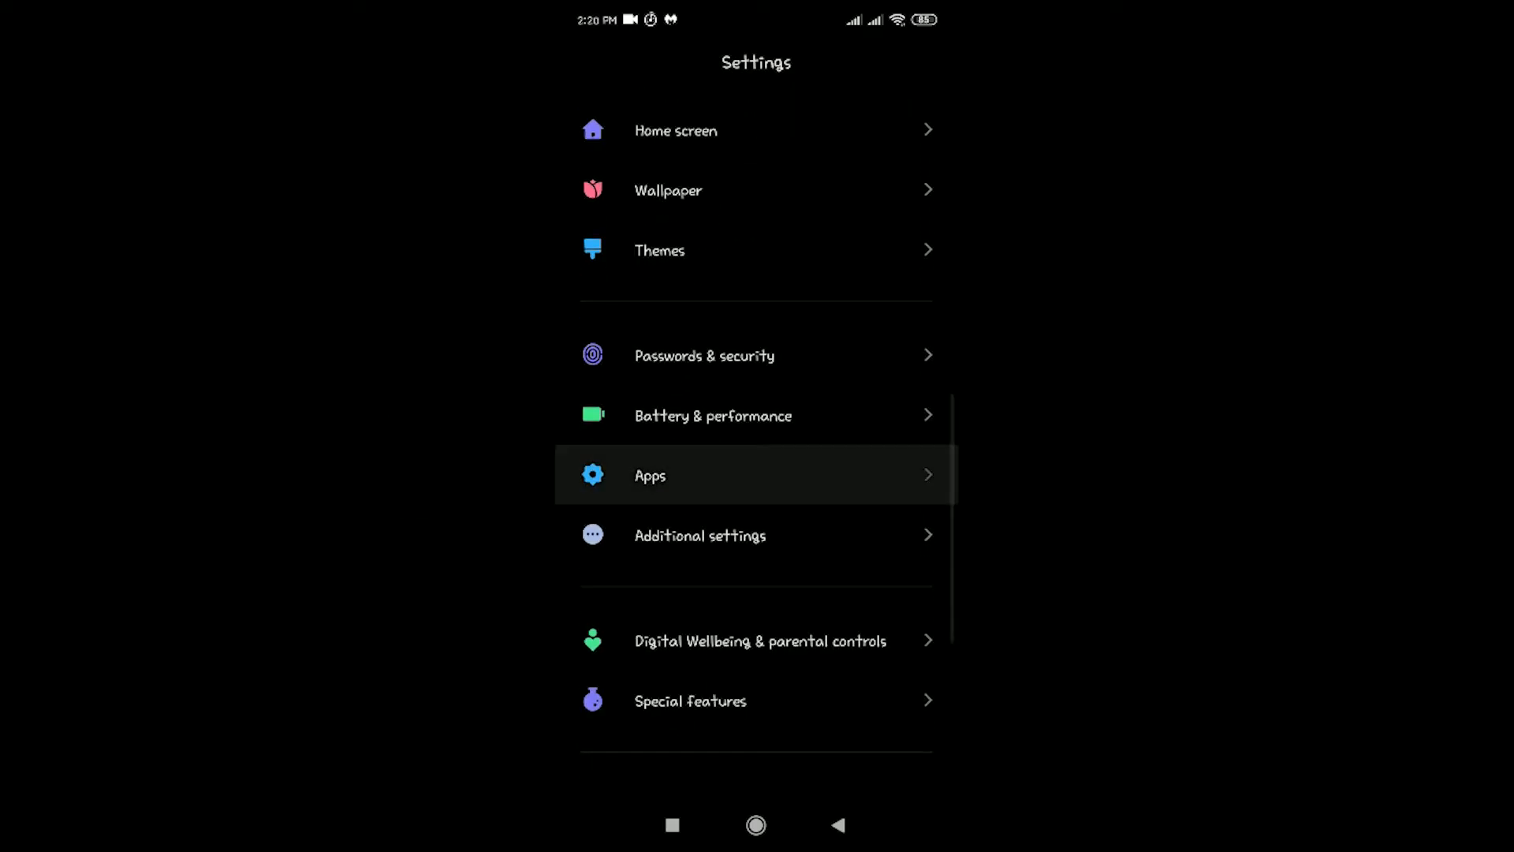
click(650, 475)
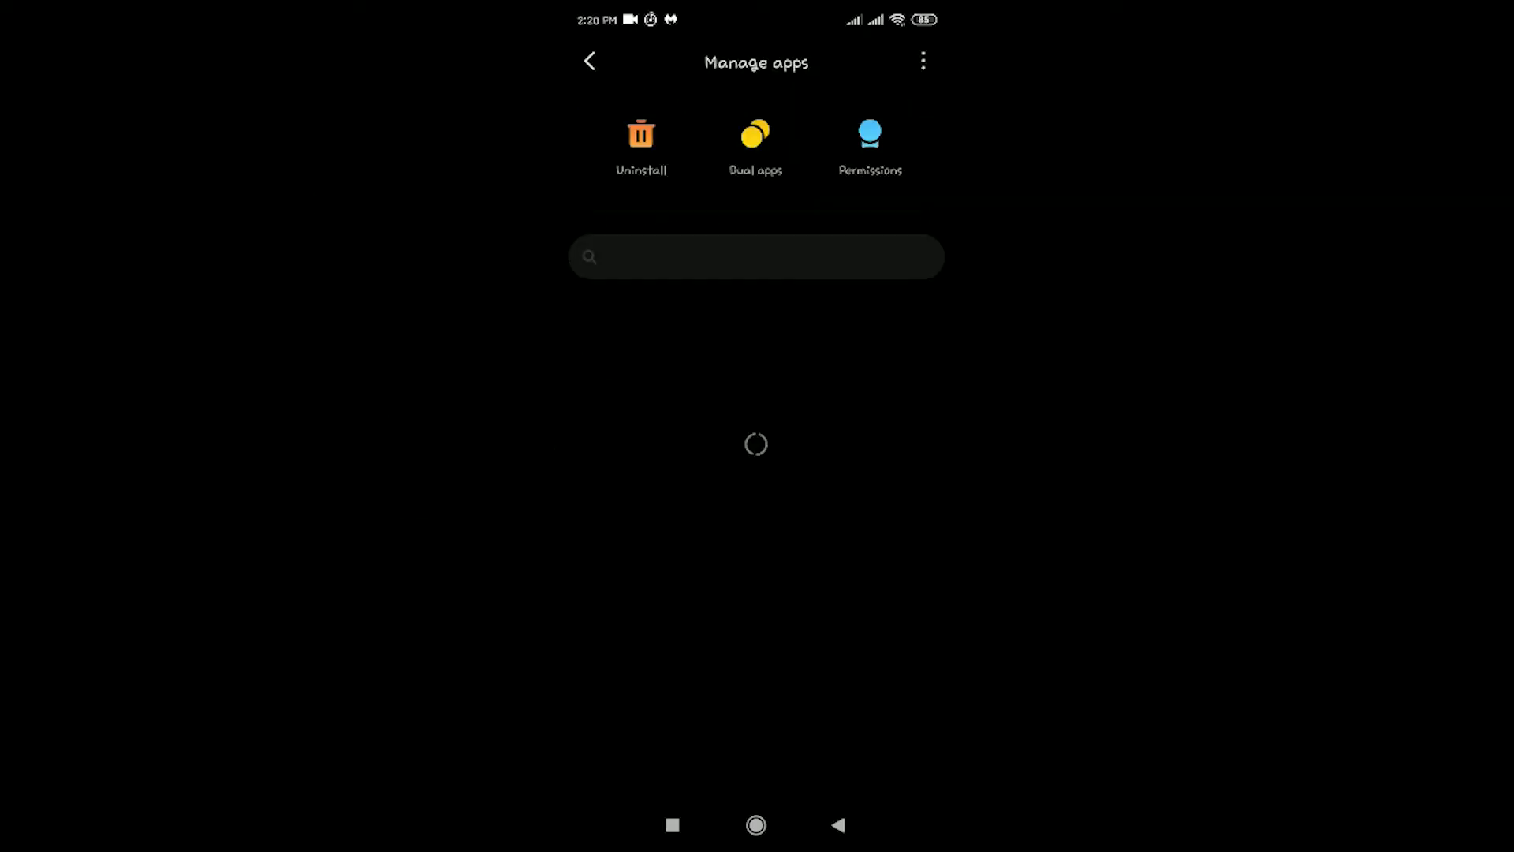
click(756, 256)
text(spoti)
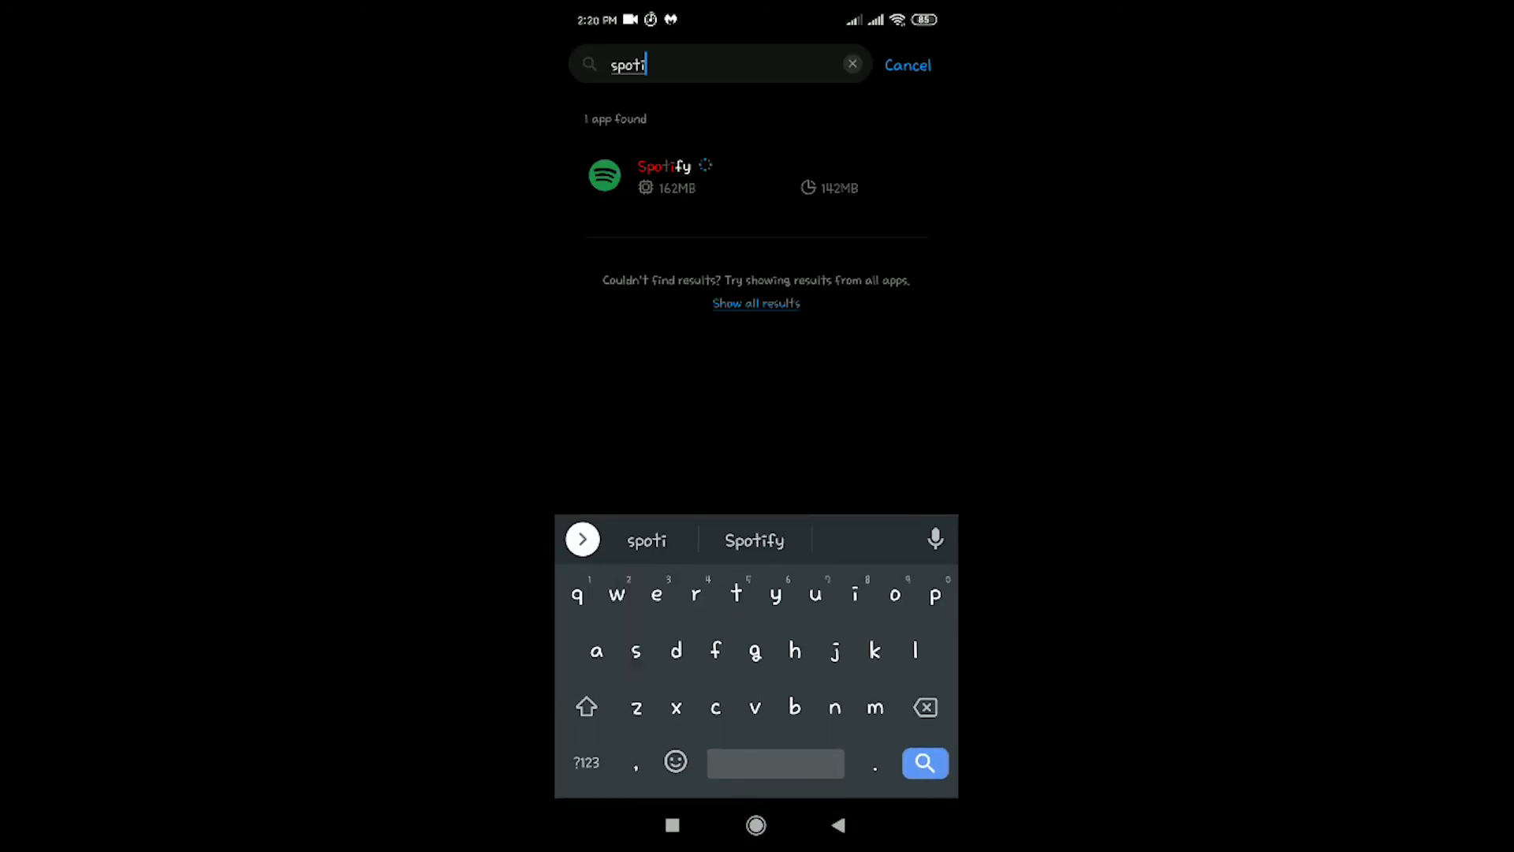
click(663, 175)
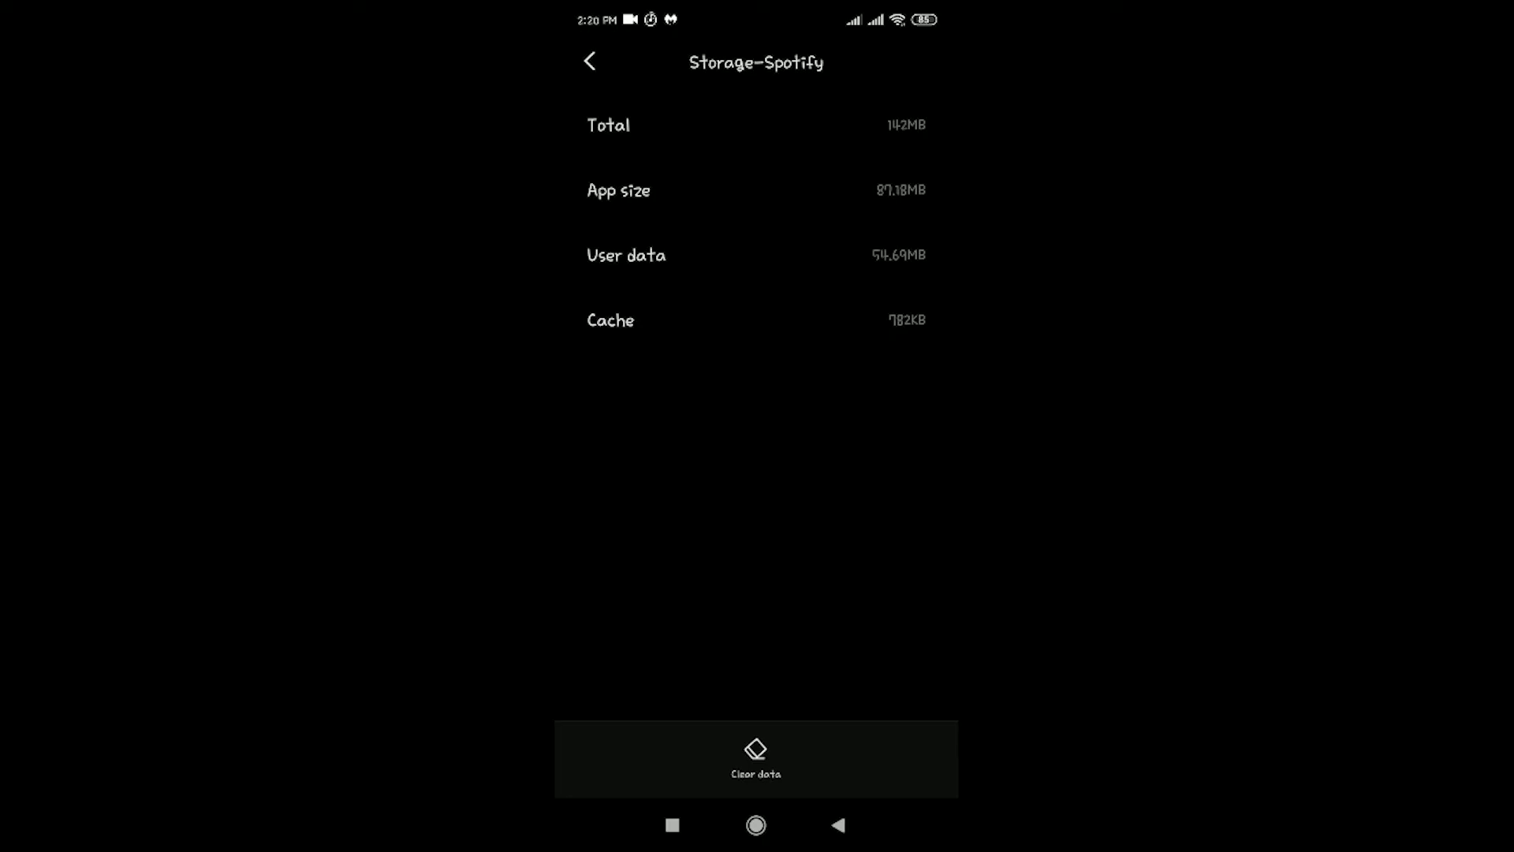
click(755, 825)
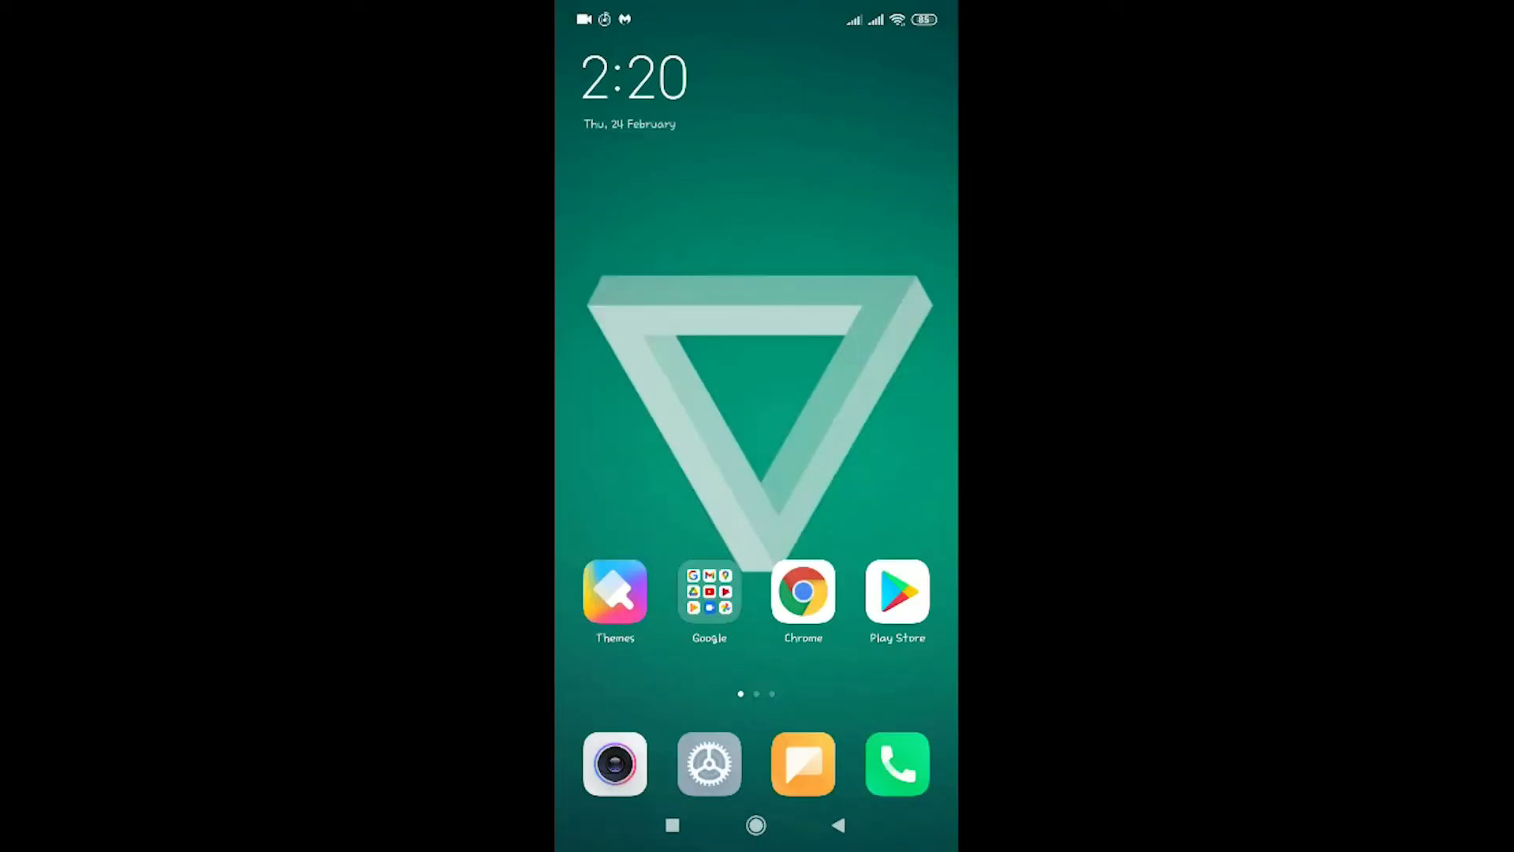